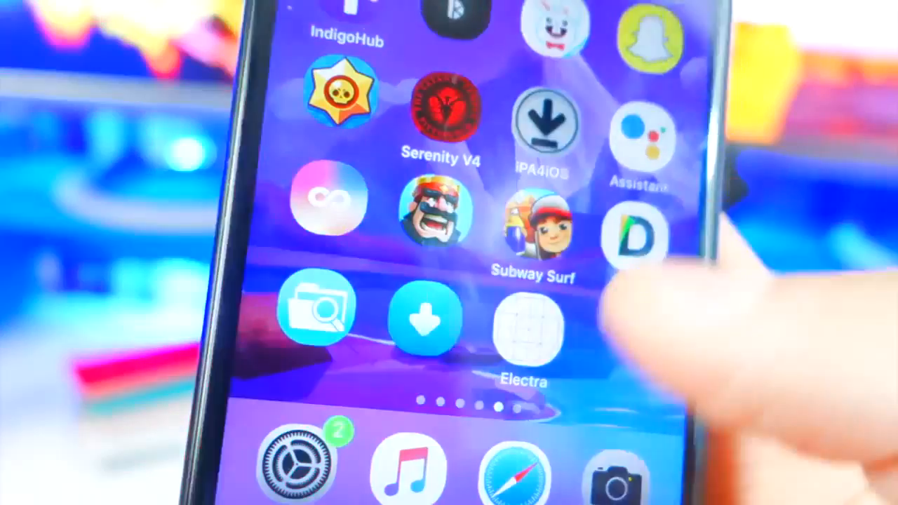
Step: Scroll through Settings to Profiles & Device Management to trust the Electra profile
scroll("down", 3)
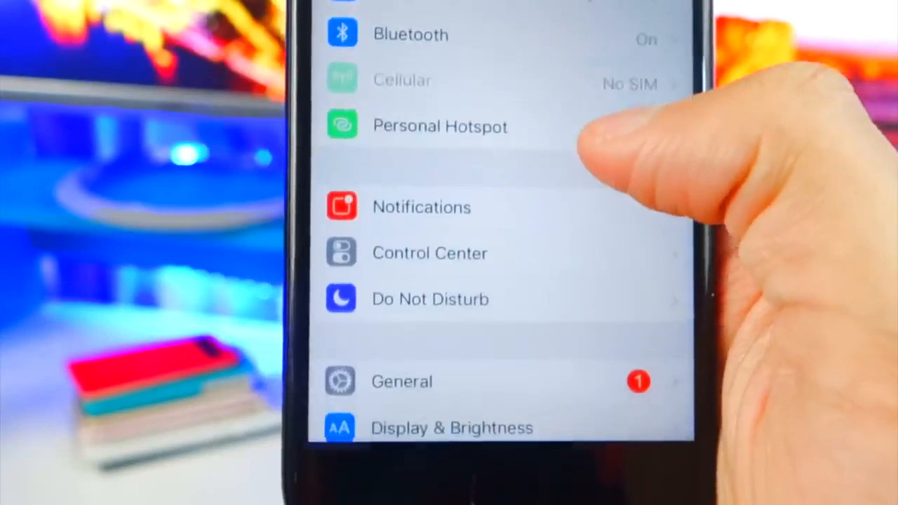
scroll("down", 3)
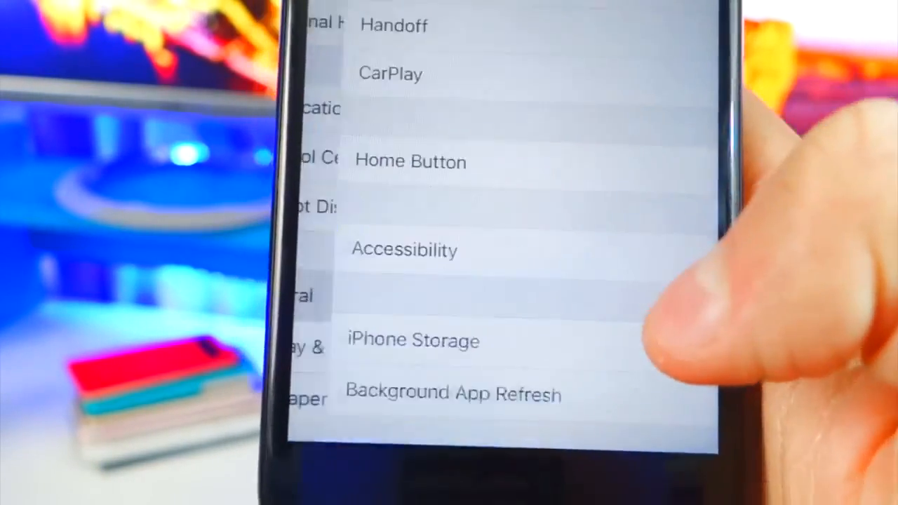
scroll("down", 3)
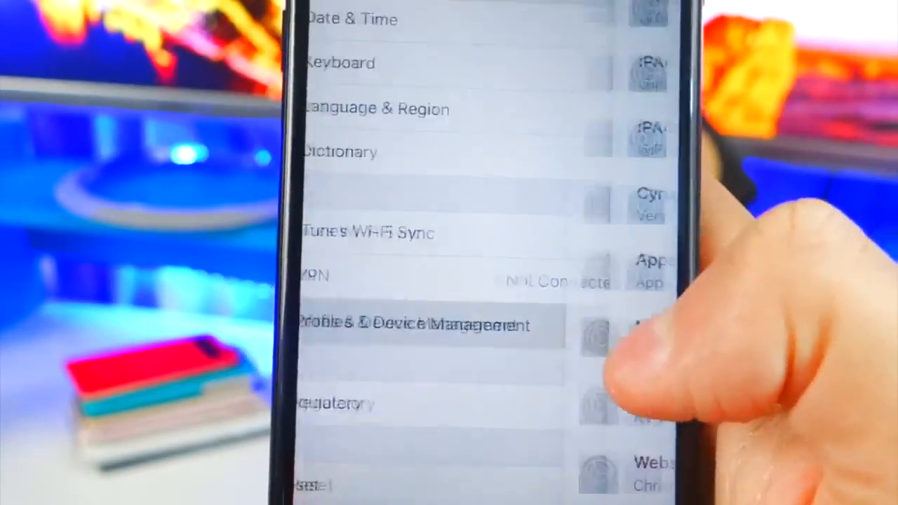
left_click(409, 324)
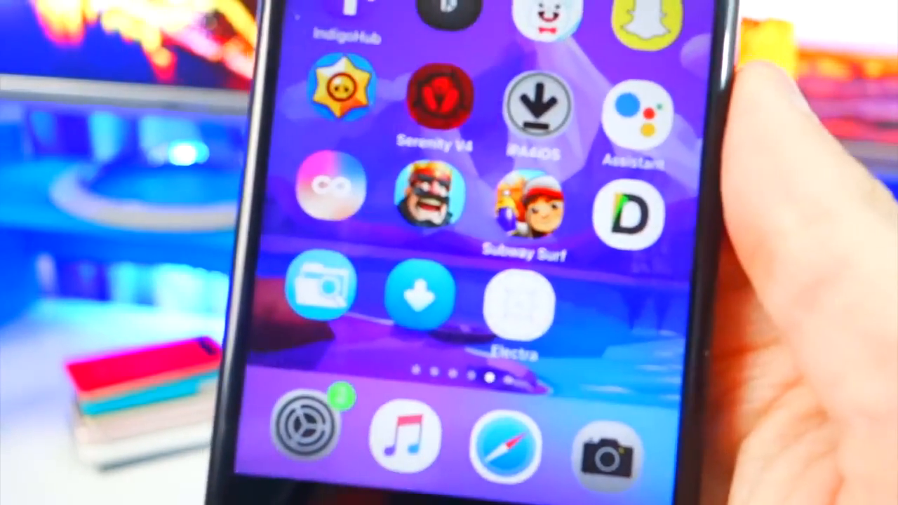
Step: Run the Electra jailbreak and, after the respring, launch Anemone from the home screen
left_click(522, 309)
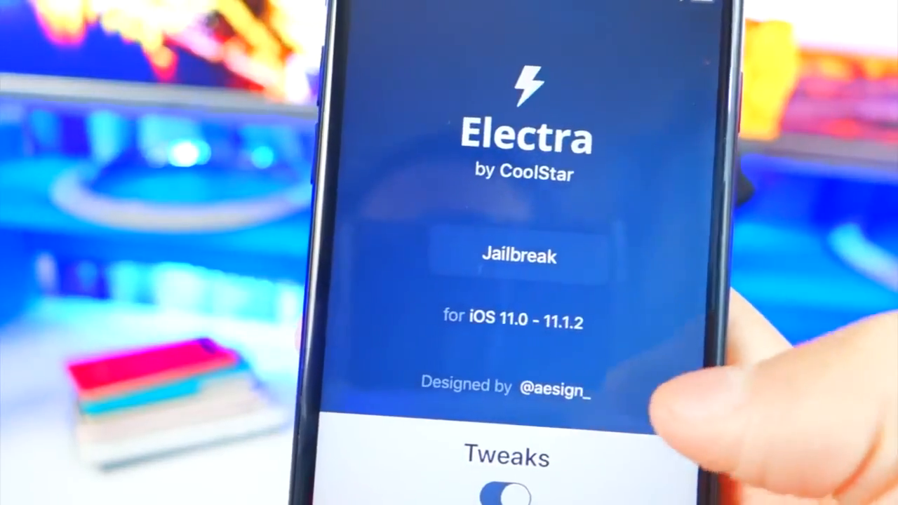
left_click(519, 255)
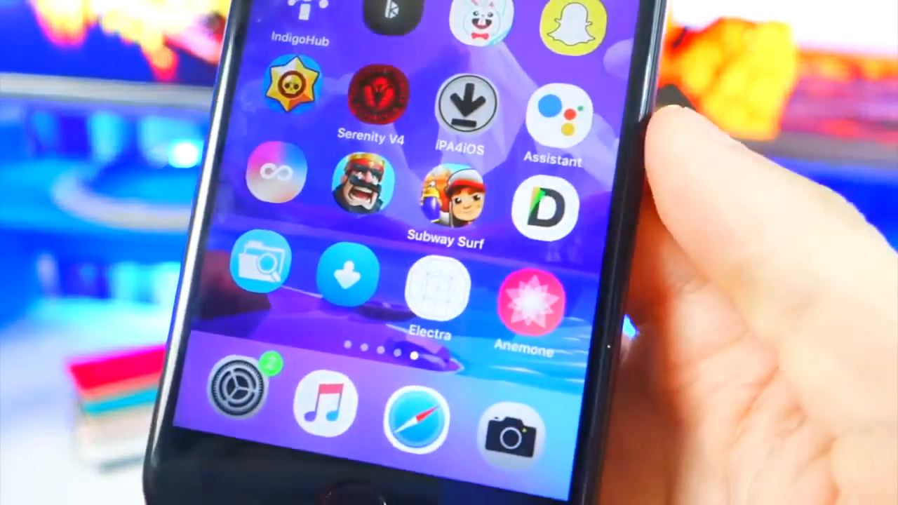
left_click(534, 302)
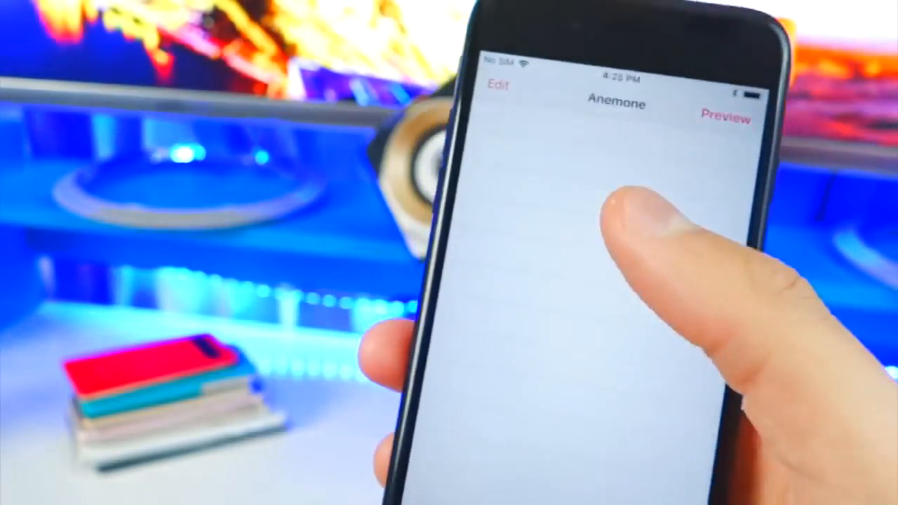